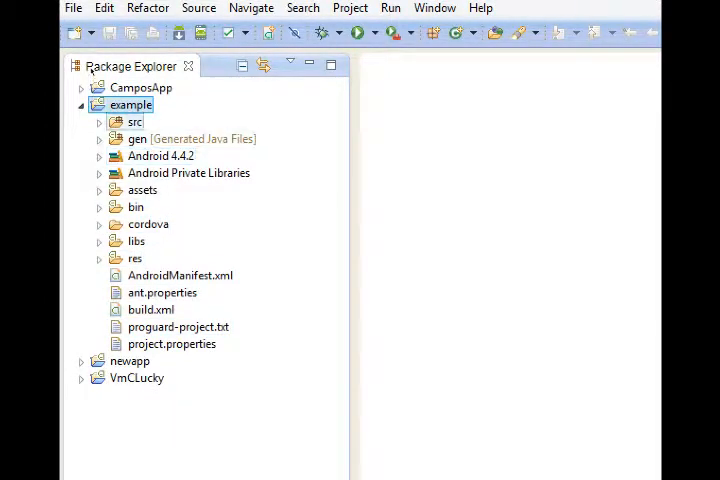
Step: Expand the example project's assets/www folder and select index.html
click(142, 189)
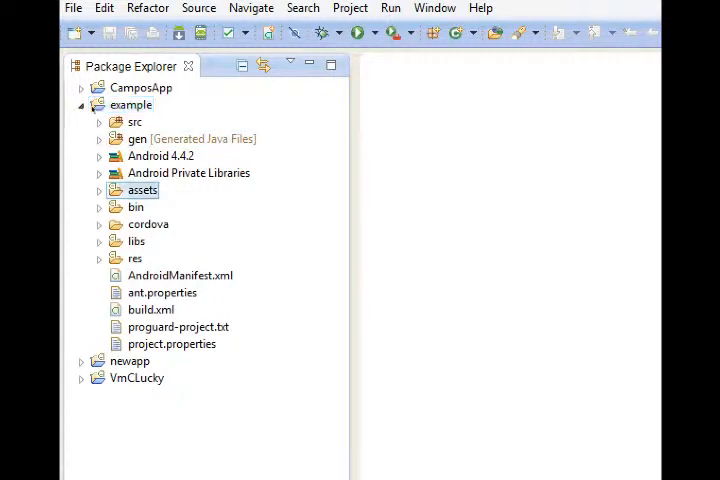
click(100, 190)
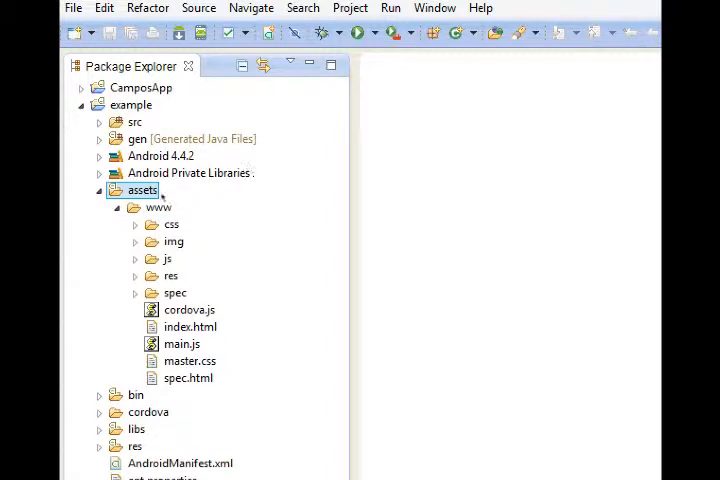
click(190, 326)
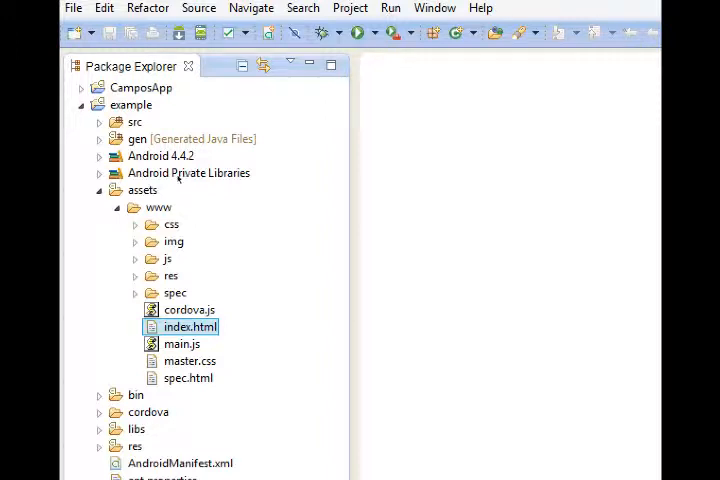
mouse_move(168, 178)
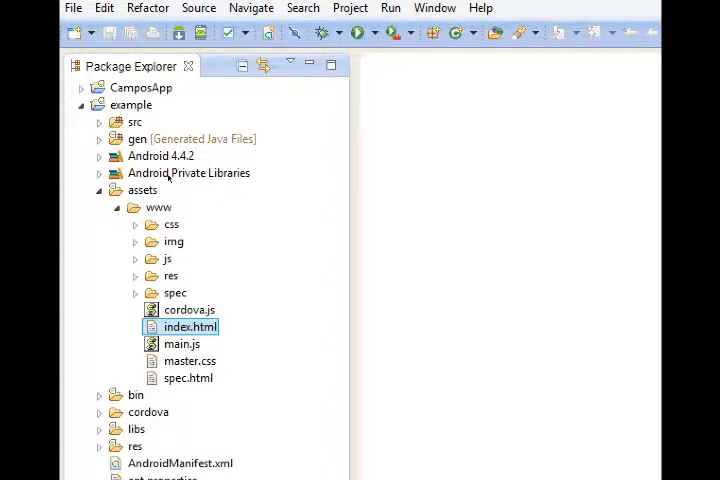
mouse_move(172, 167)
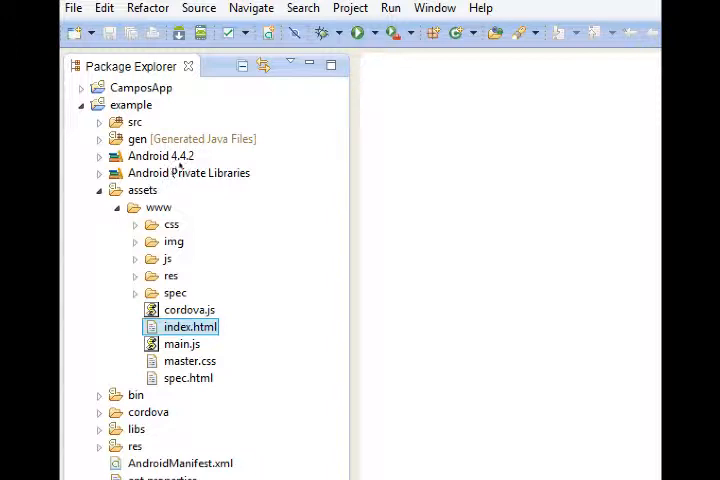
mouse_move(118, 173)
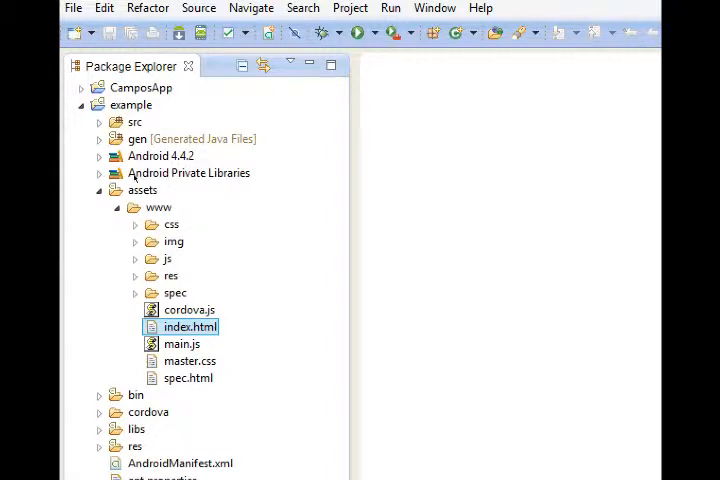
Step: Open index.html in the editor and fold its long license comment
right_click(187, 326)
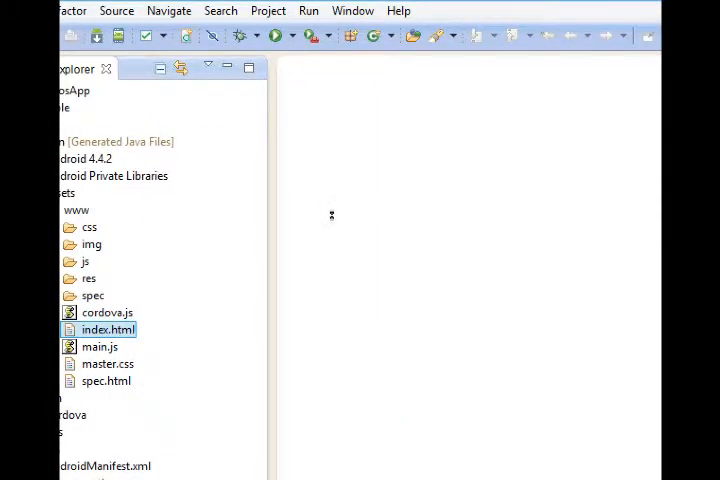
double_click(107, 329)
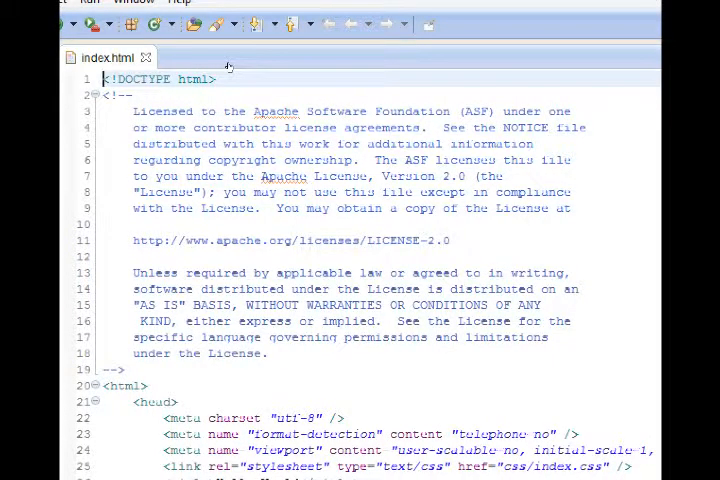
click(89, 95)
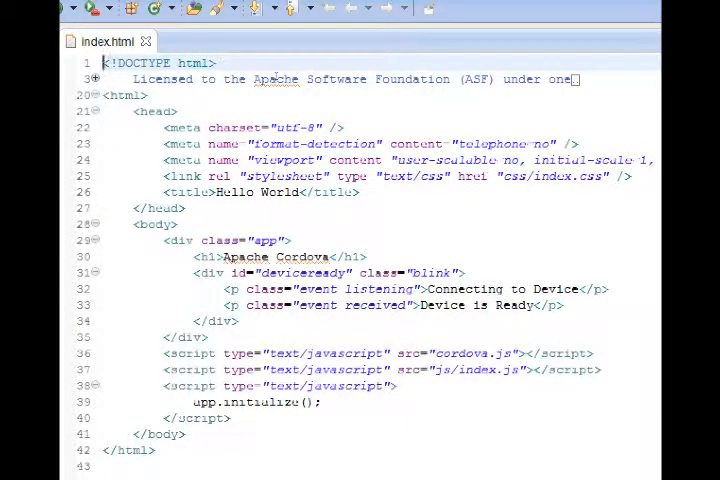
click(124, 95)
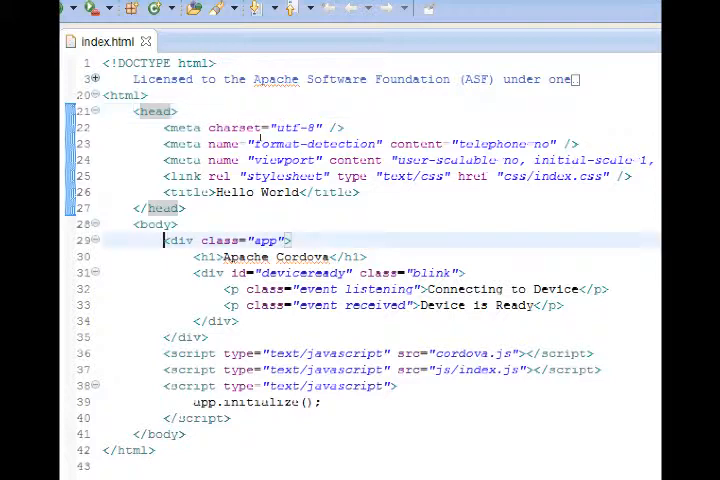
mouse_move(159, 224)
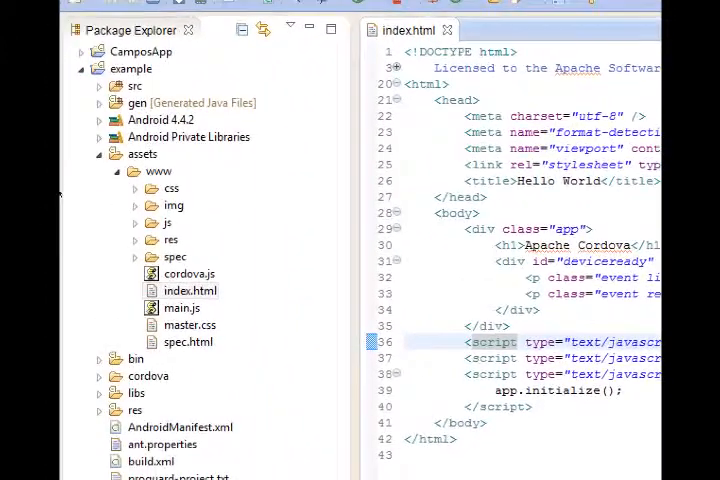
Step: Maximize the index.html editor so it fills the Eclipse window
click(189, 273)
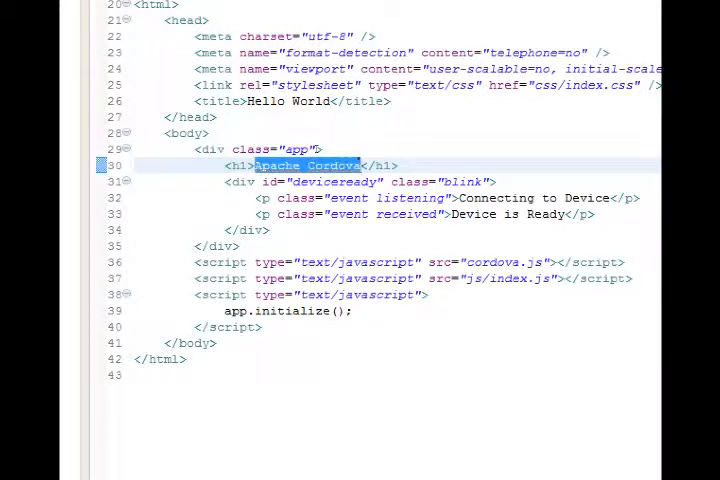
Step: Retitle the heading 'Campos.com' and set status messages to 'Welcome' and 'Please Wait'
text(Campos.com)
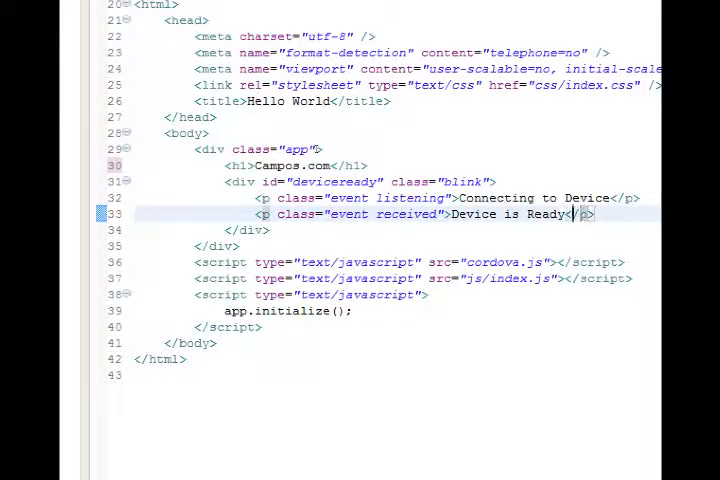
double_click(510, 214)
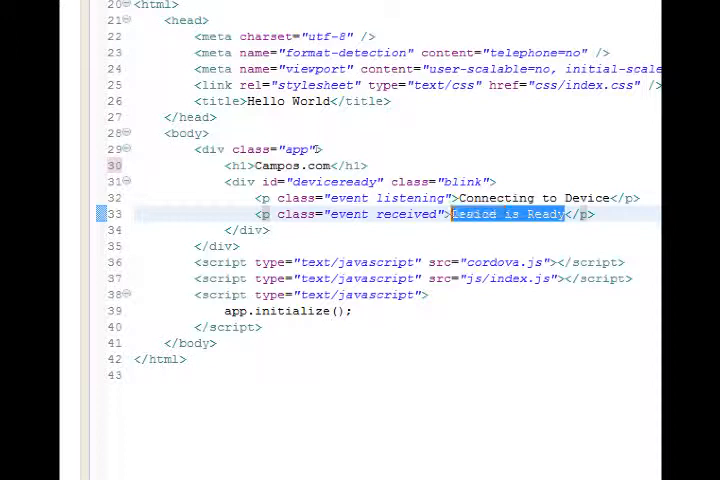
text(Welcome)
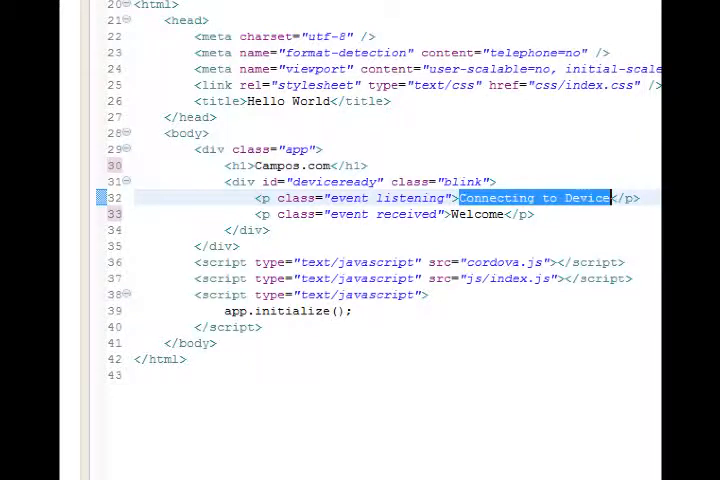
text(Please W)
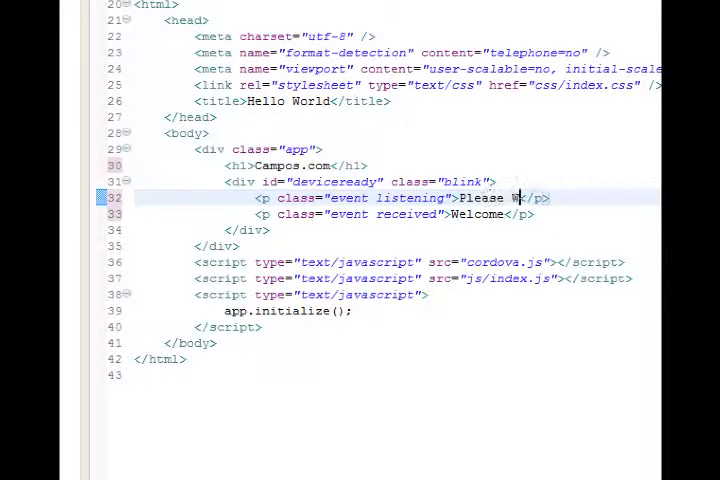
text(ait)
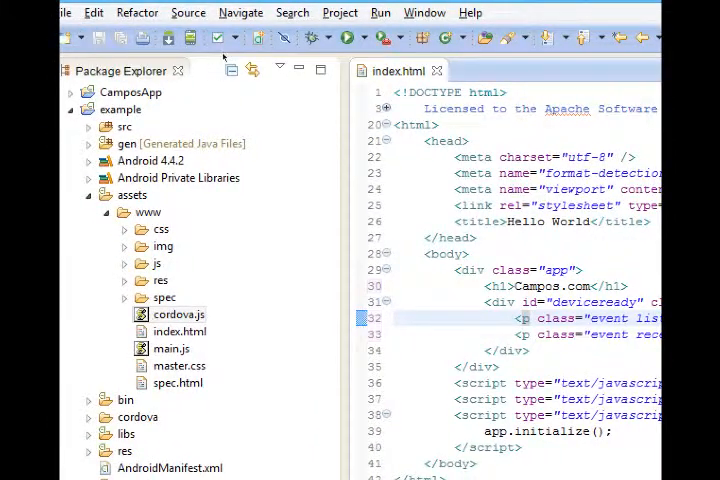
mouse_move(348, 37)
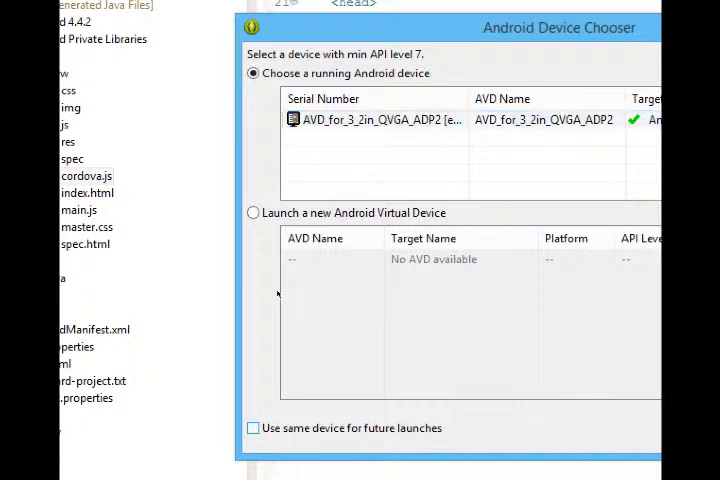
Step: Launch the app on the running Android 4.4.2 emulator, reusing it for future launches
click(251, 428)
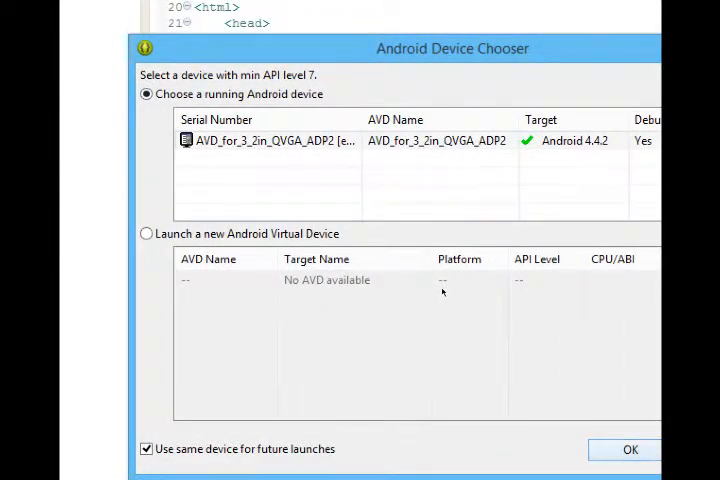
click(627, 449)
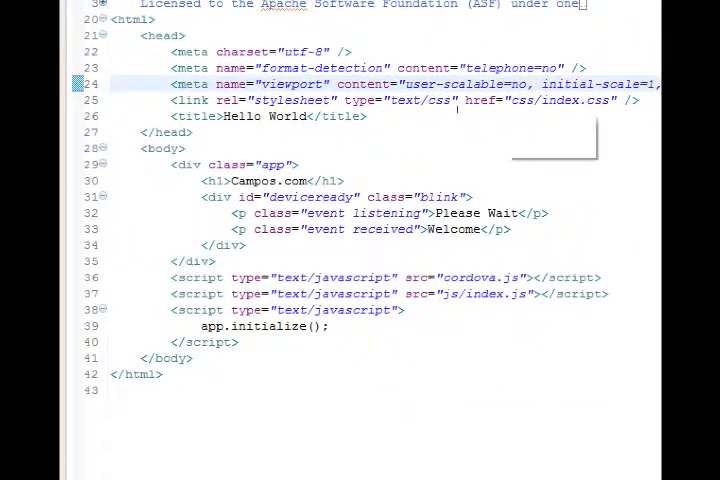
Step: Inspect the css/index.css and cordova.js file references in index.html
double_click(570, 100)
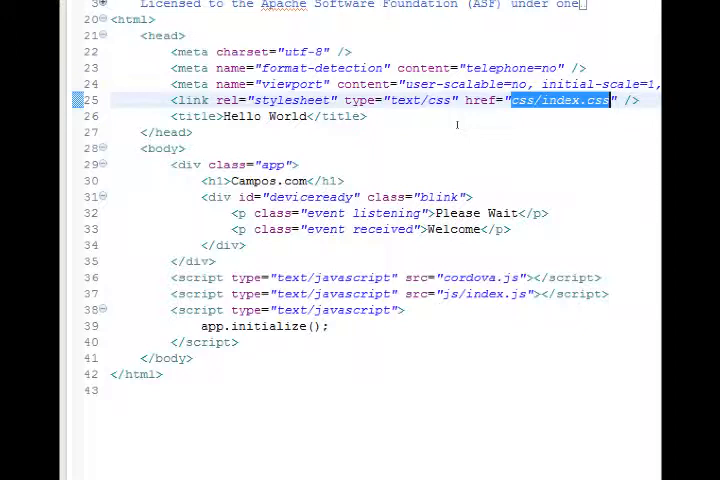
double_click(478, 277)
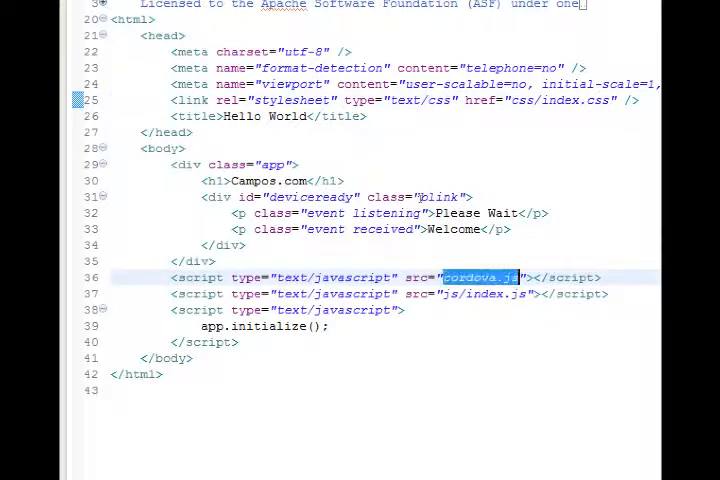
mouse_move(480, 277)
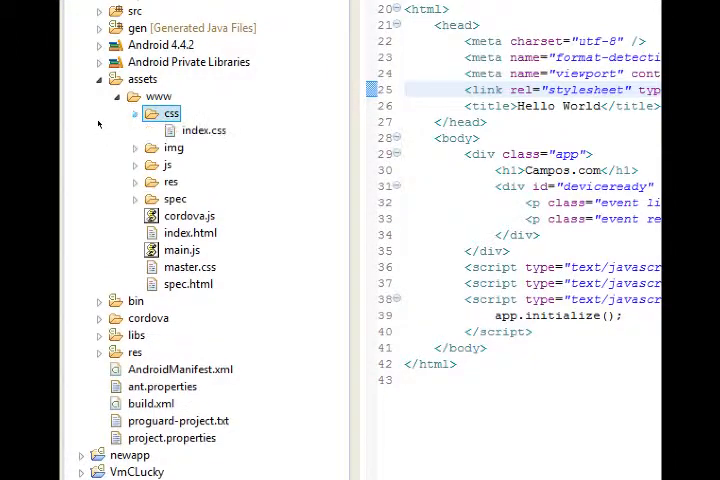
Step: Open assets/www/css/index.css with the text editor
click(203, 130)
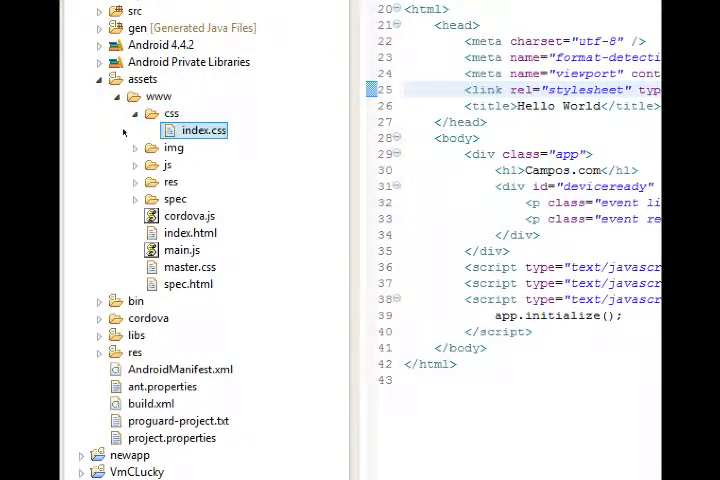
right_click(204, 130)
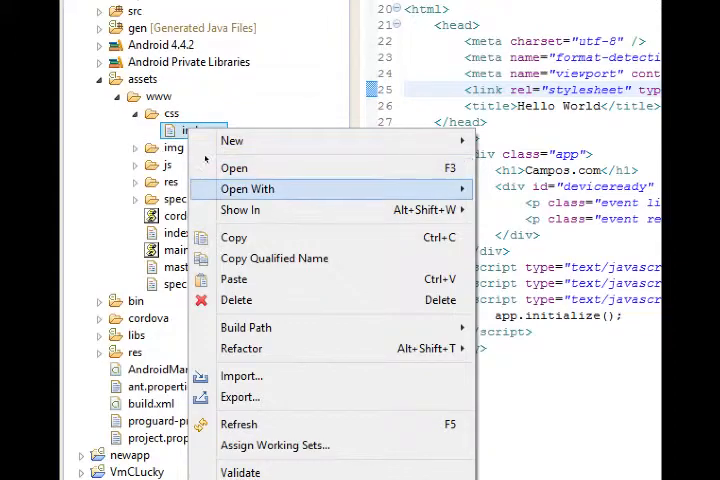
click(234, 167)
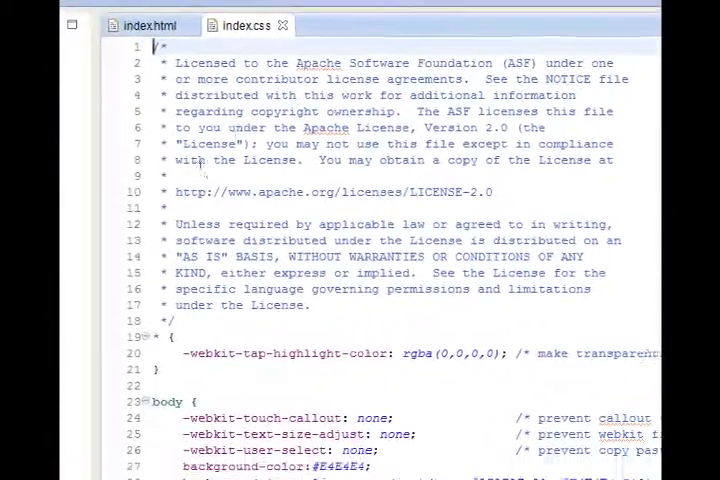
scroll(down, 3)
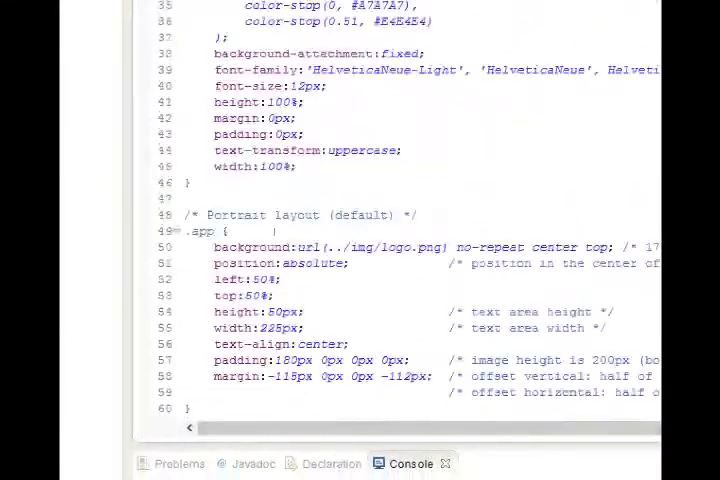
scroll(down, 3)
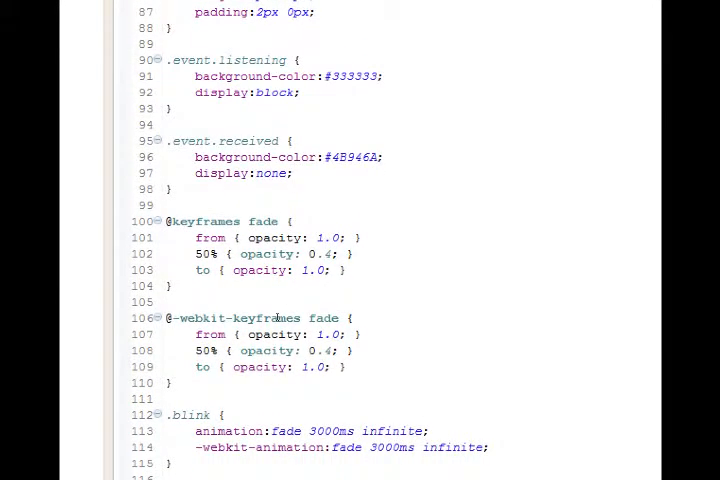
scroll(down, 3)
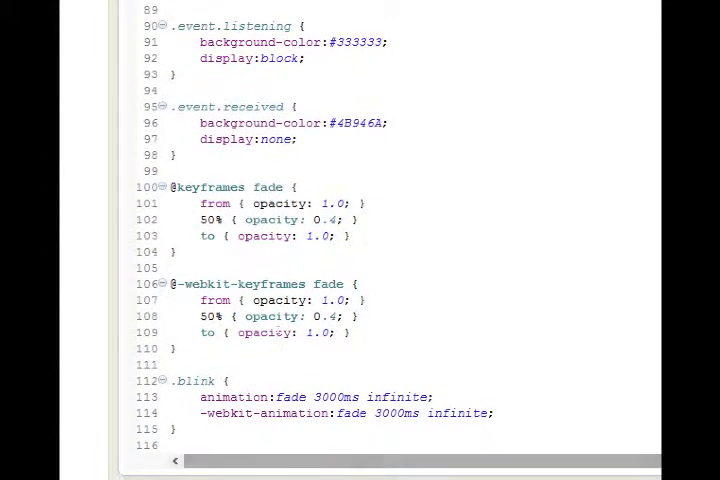
scroll(down, 3)
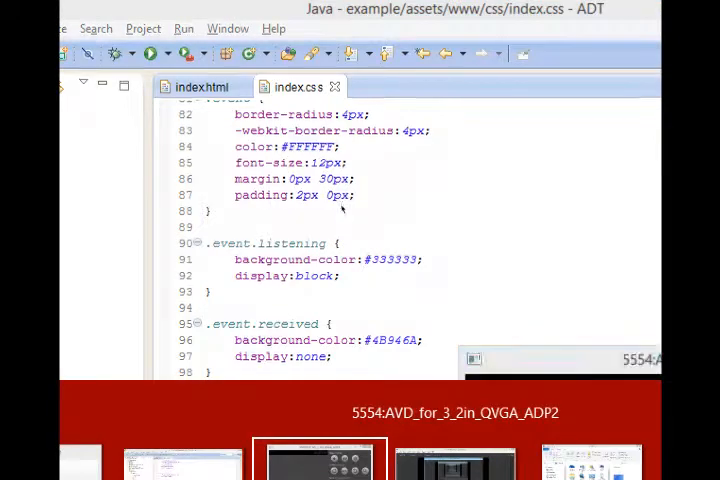
Step: Change both .blink animation durations in index.css from 3000ms to 1000ms
click(318, 463)
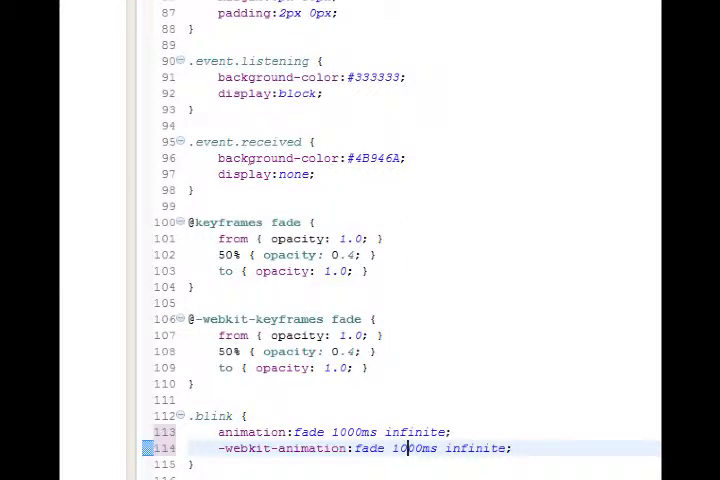
Step: Switch to index.html and check the received and listening event class names
click(221, 60)
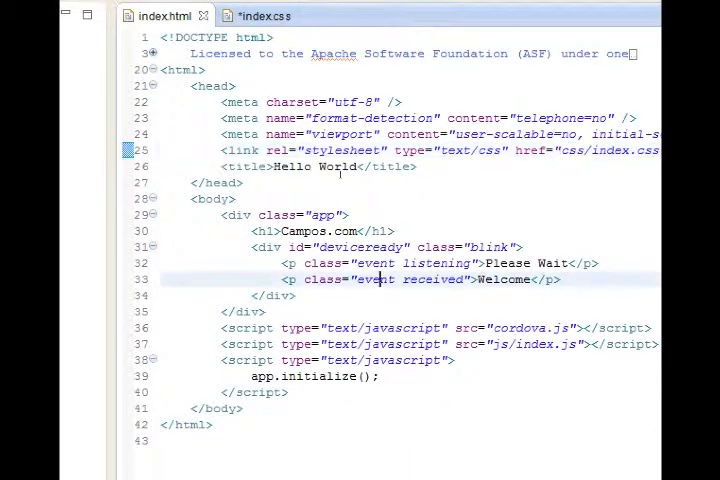
double_click(433, 279)
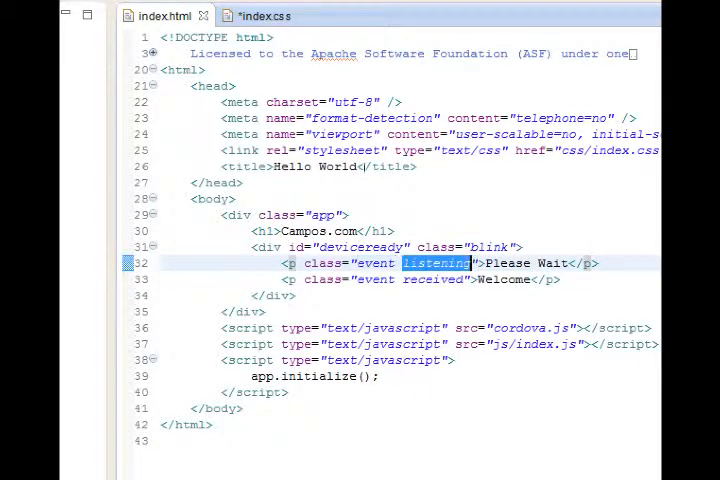
double_click(507, 263)
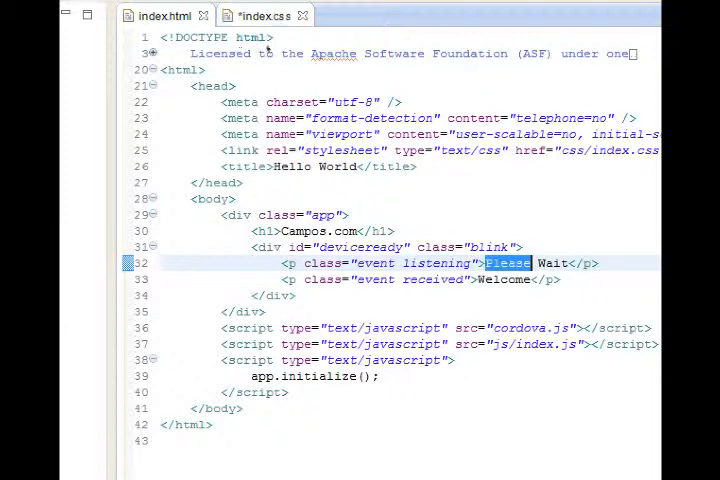
Step: In index.css, set .event.received background to darkred and .event.listening to white
click(263, 15)
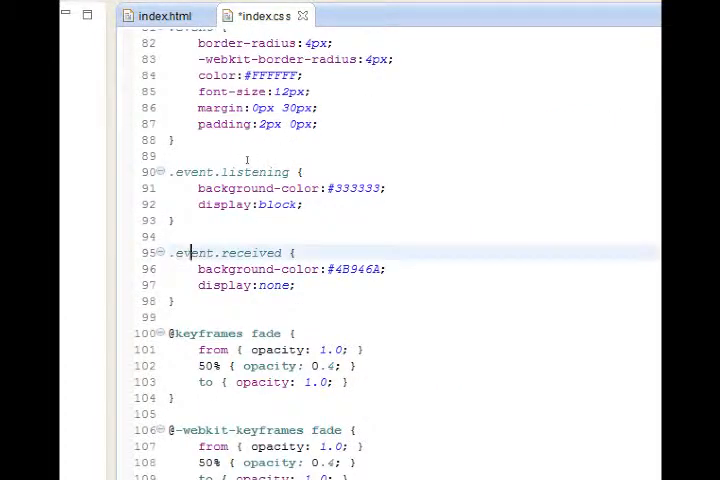
double_click(251, 252)
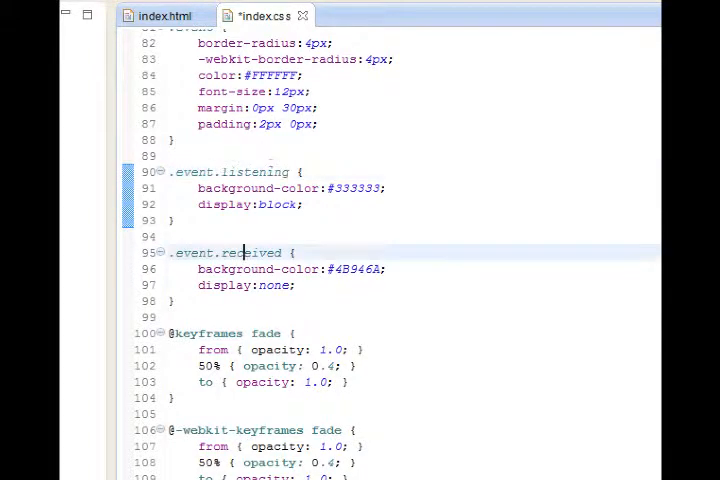
double_click(354, 269)
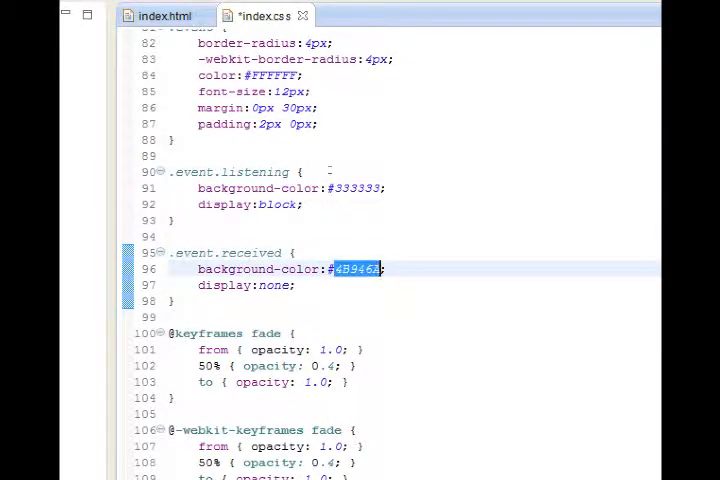
key(Delete)
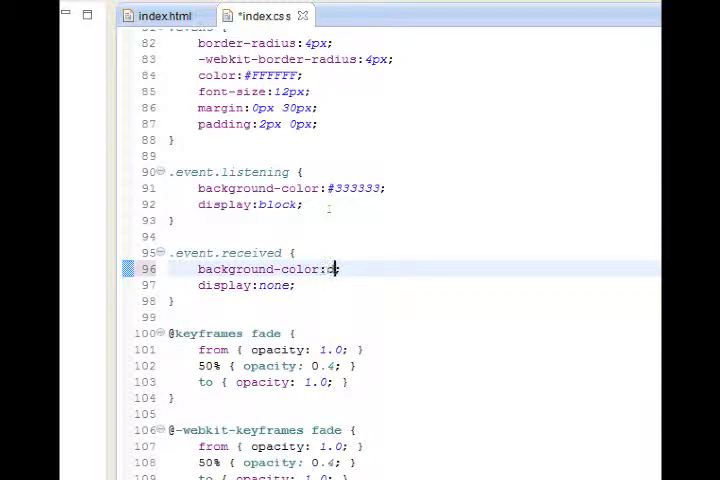
text(darkred;)
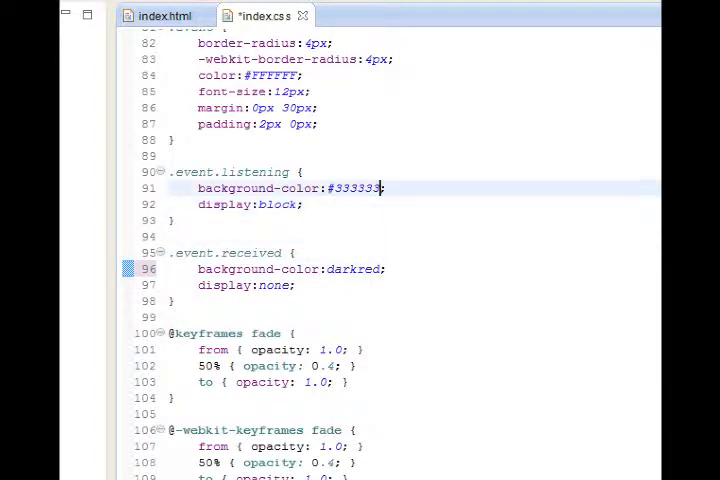
key(BackSpace)
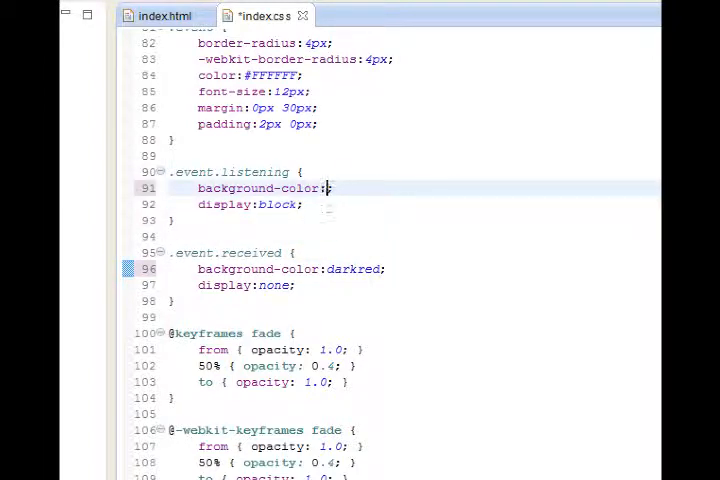
text(white)
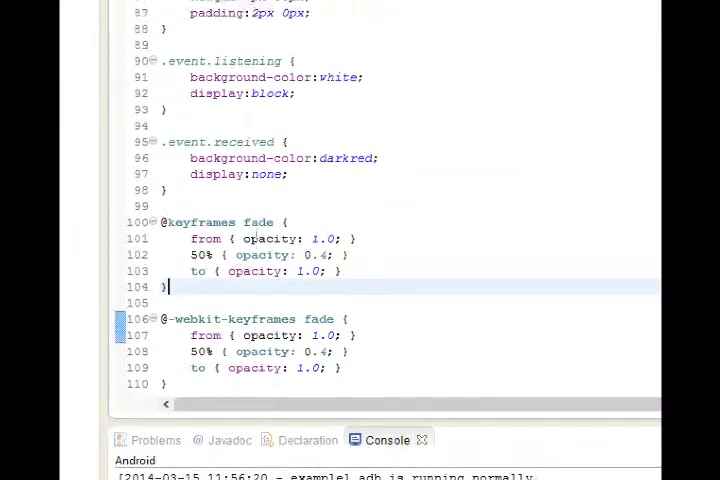
Step: Scroll index.css back up to the portrait and landscape .app layout rules
scroll(up, 3)
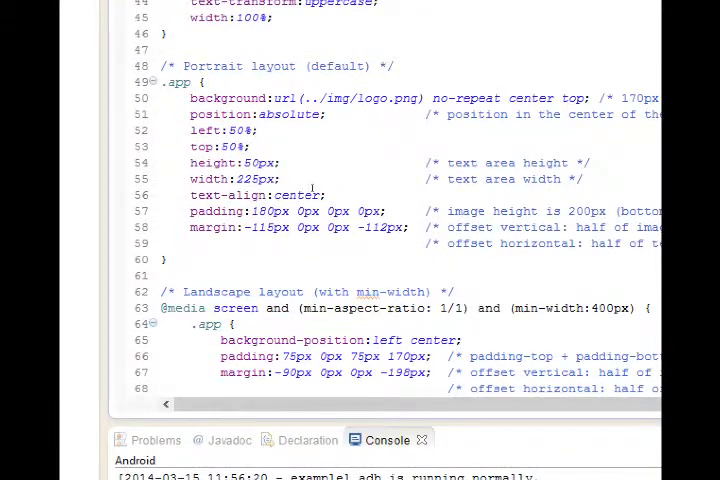
mouse_move(338, 183)
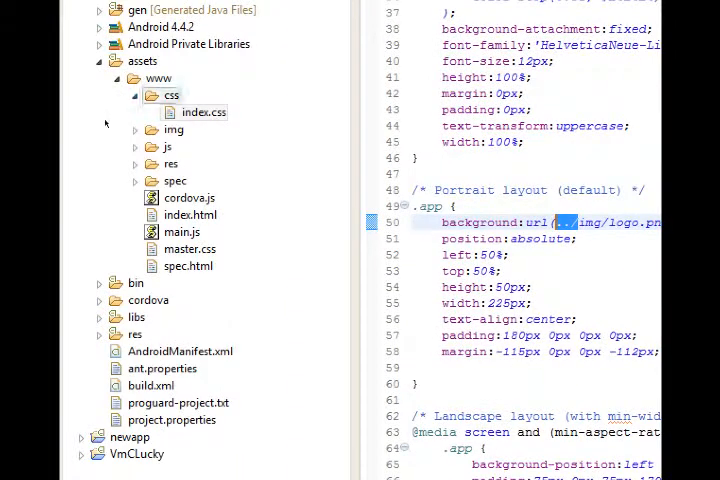
Step: Select index.css, collapse the css folder and expand img to list its images
click(203, 112)
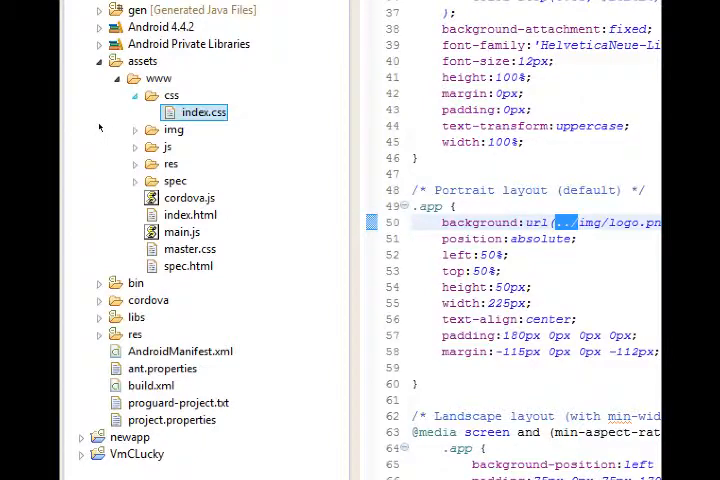
click(135, 95)
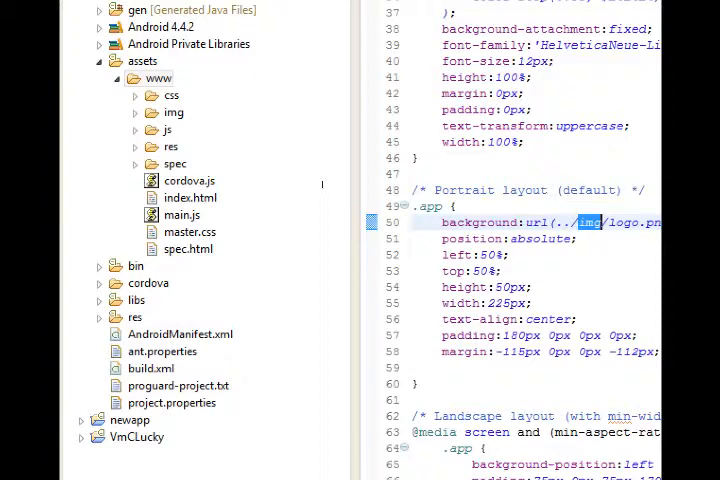
click(173, 112)
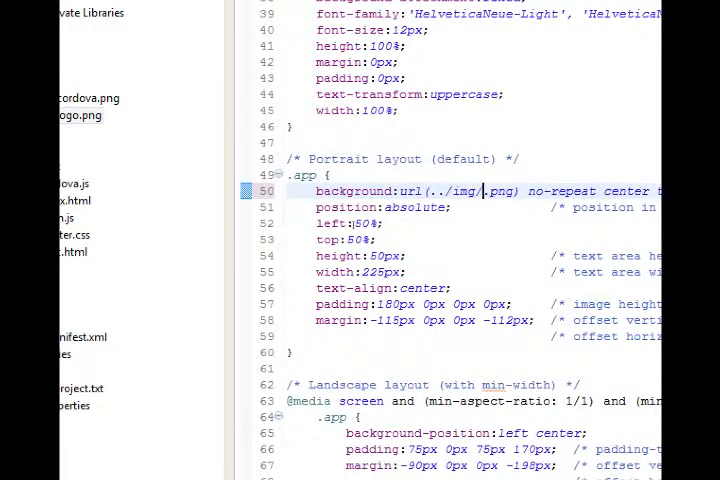
Step: Type mycompany into url(../img/.png) and select the png extension
text(mycopnay)
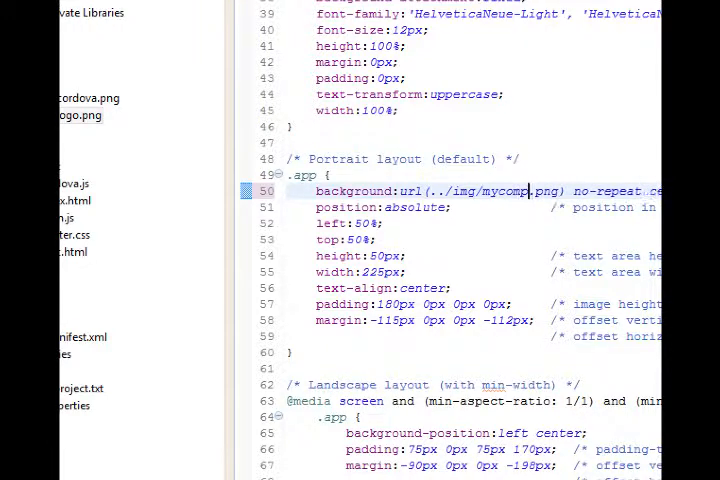
double_click(570, 191)
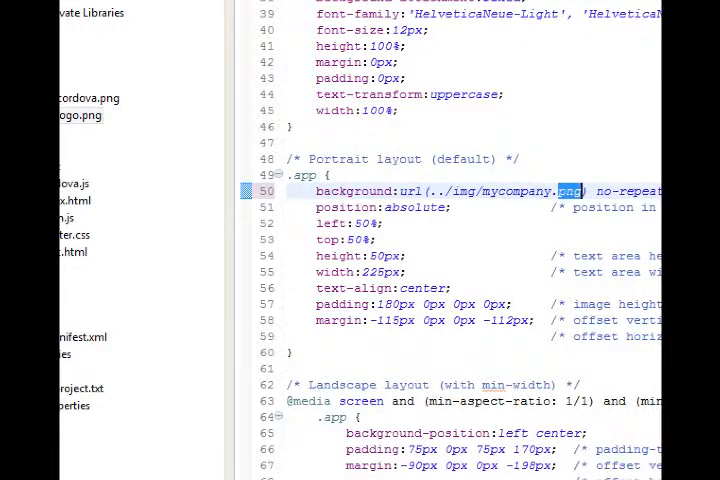